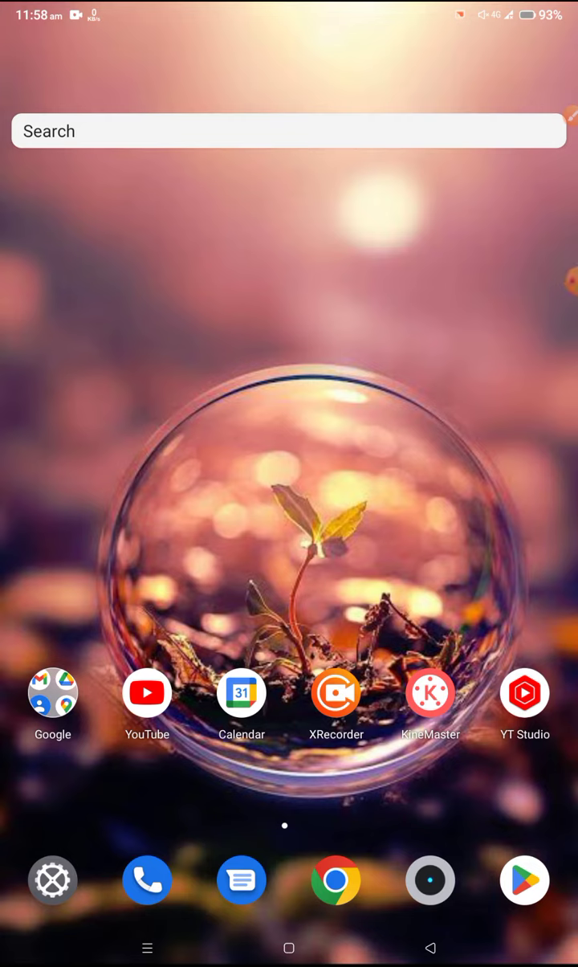
# Open the TechTracker Telegram bypass article in Chrome and scroll to the invite-link step.
pyautogui.scroll(-3)
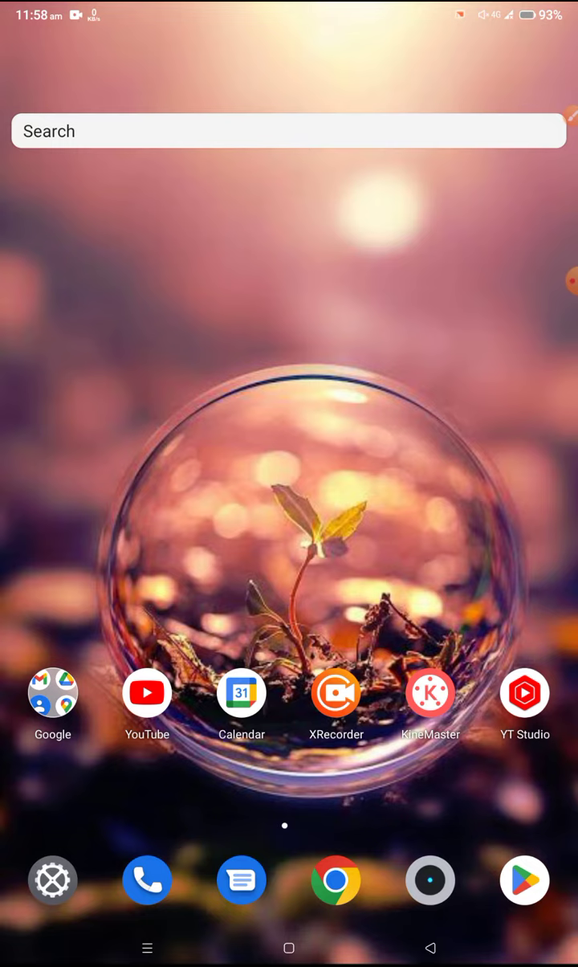
pyautogui.click(334, 880)
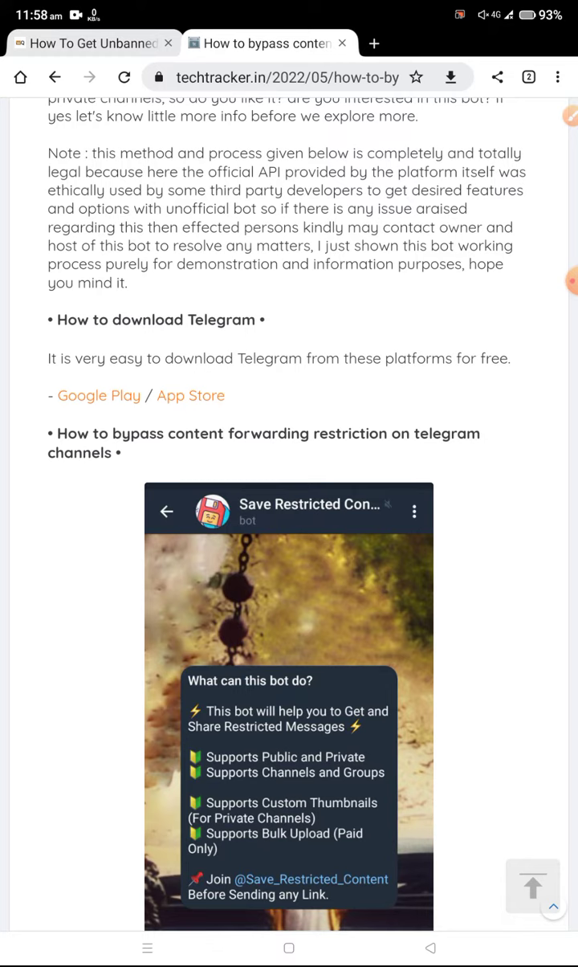
pyautogui.scroll(-3)
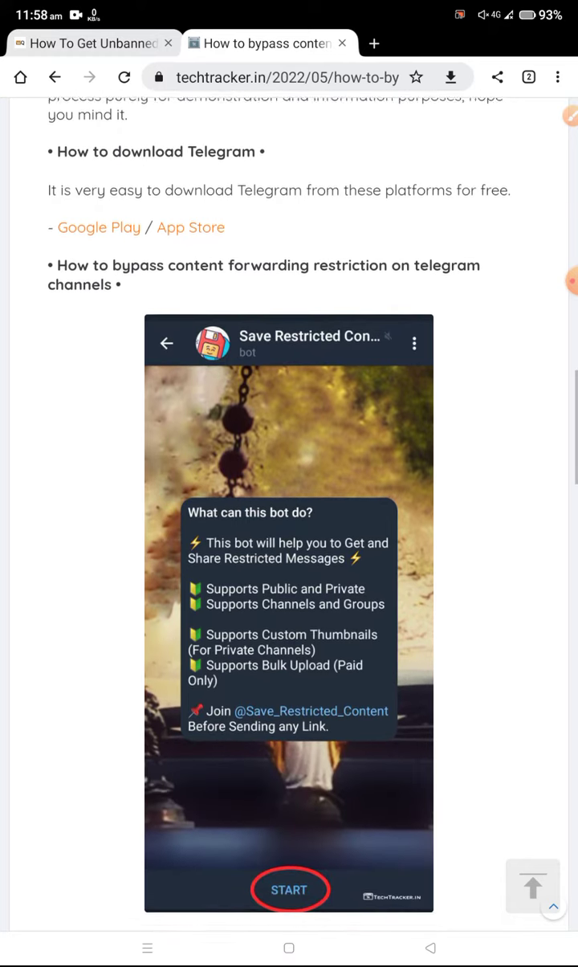
pyautogui.scroll(-3)
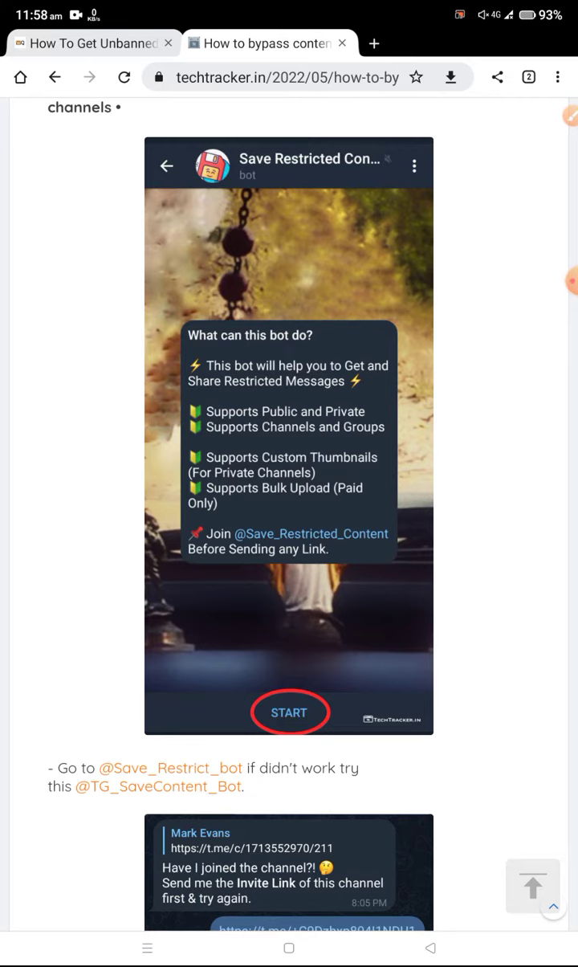
pyautogui.scroll(-3)
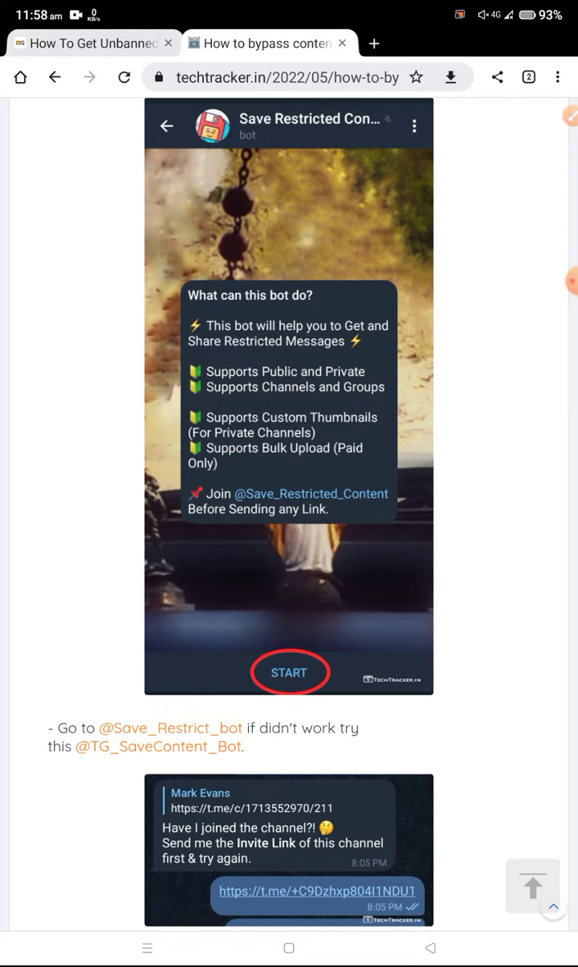
pyautogui.scroll(-3)
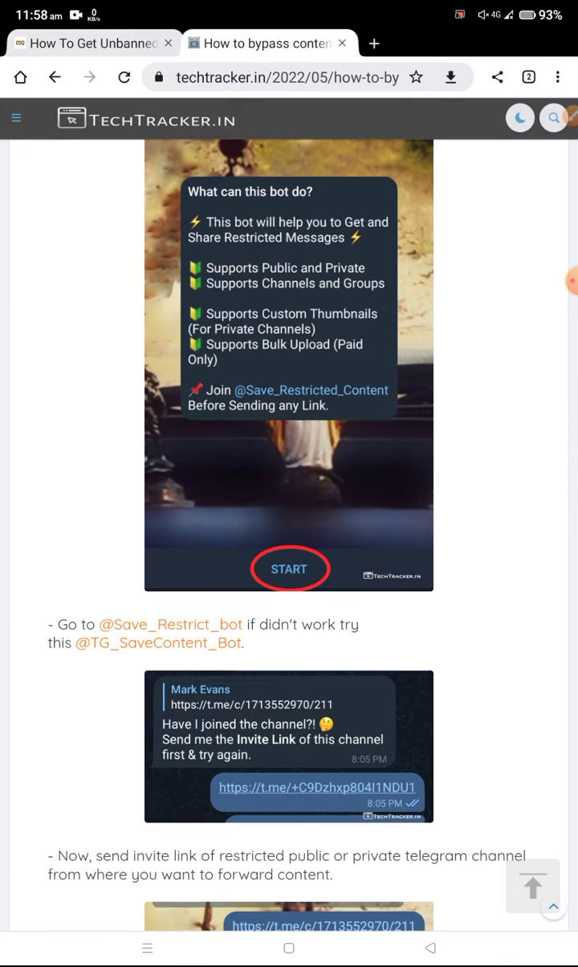
pyautogui.scroll(-3)
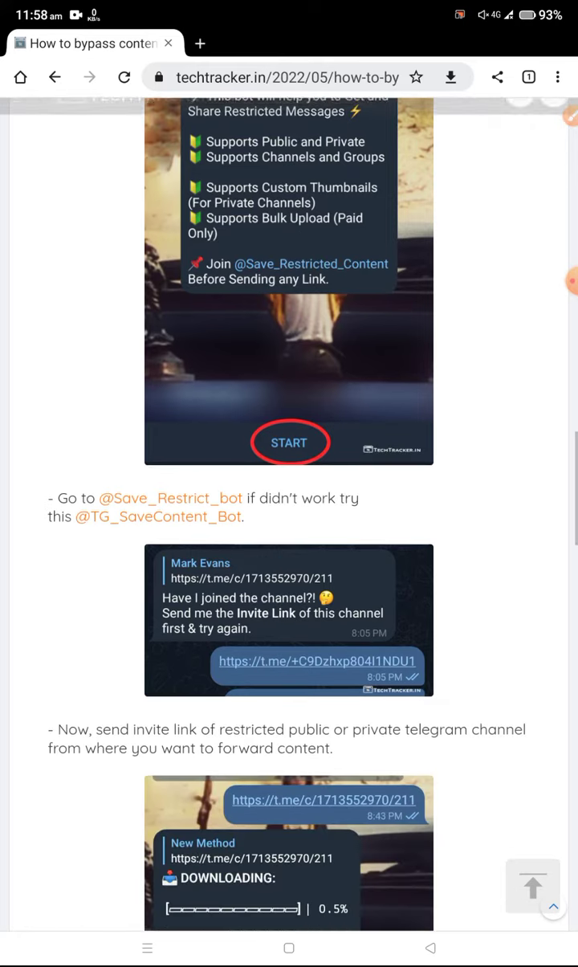
# Scroll to the bot's DOWNLOADING screenshot and the send-content-link step.
pyautogui.scroll(-3)
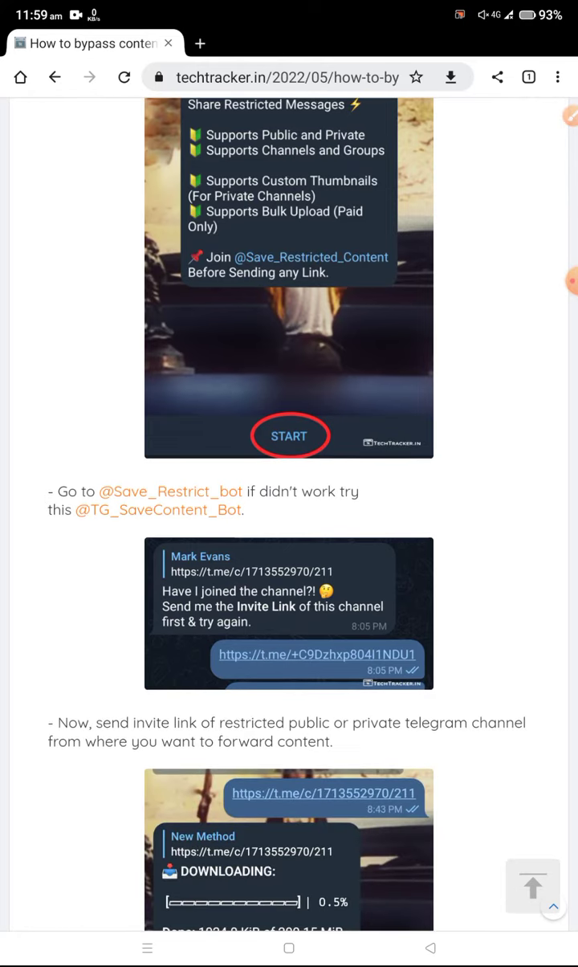
pyautogui.scroll(-3)
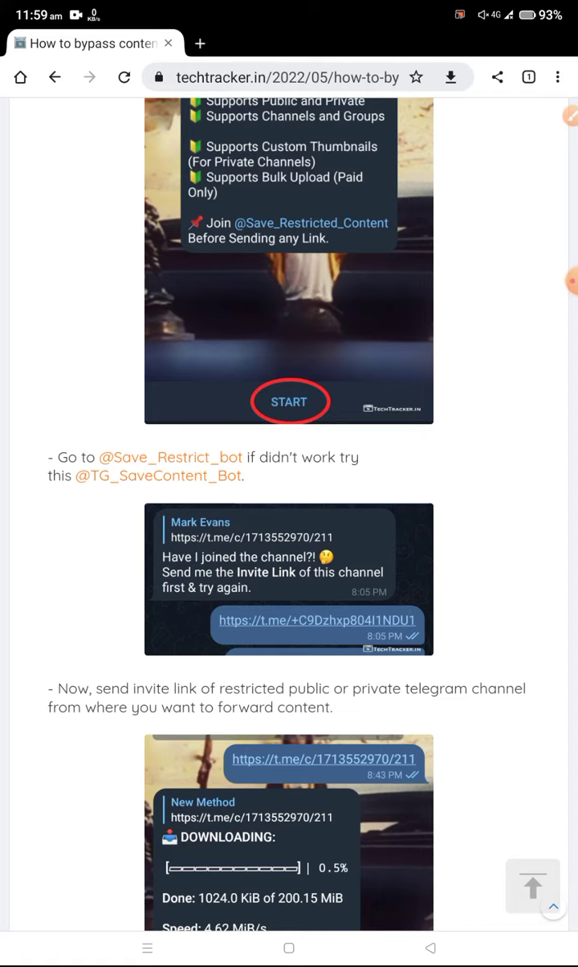
pyautogui.scroll(-3)
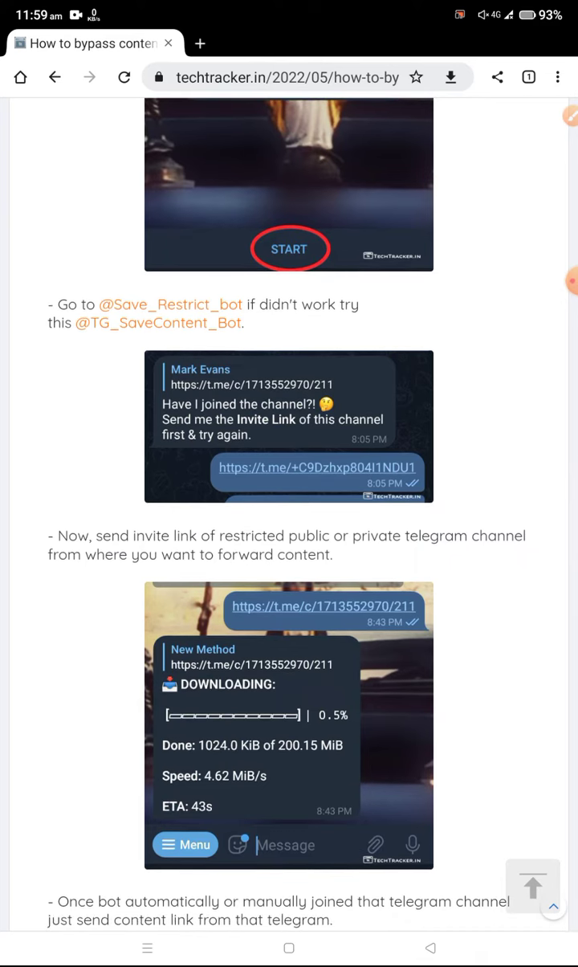
# Scroll to the final 'It will start downloading' step, then return to the home screen.
pyautogui.scroll(-3)
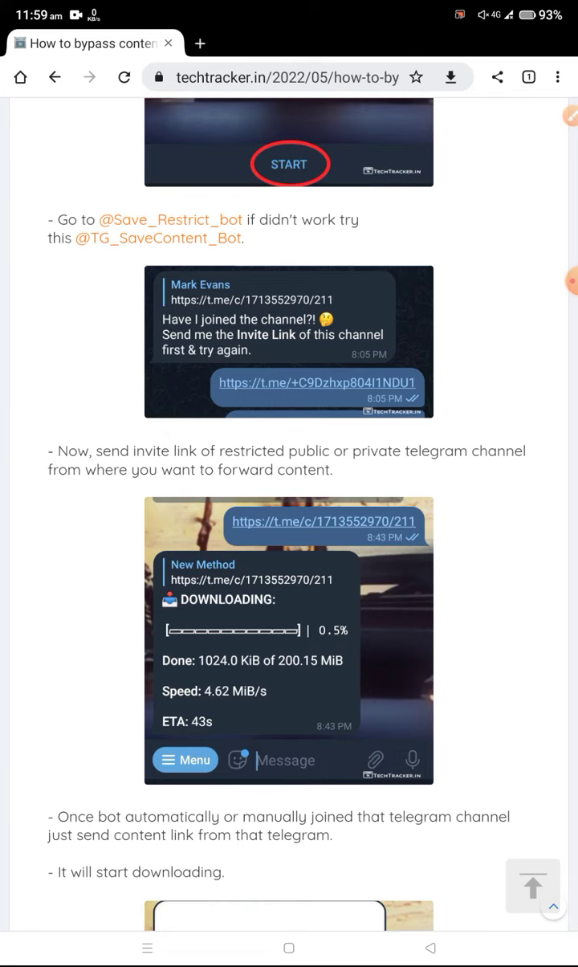
pyautogui.scroll(-3)
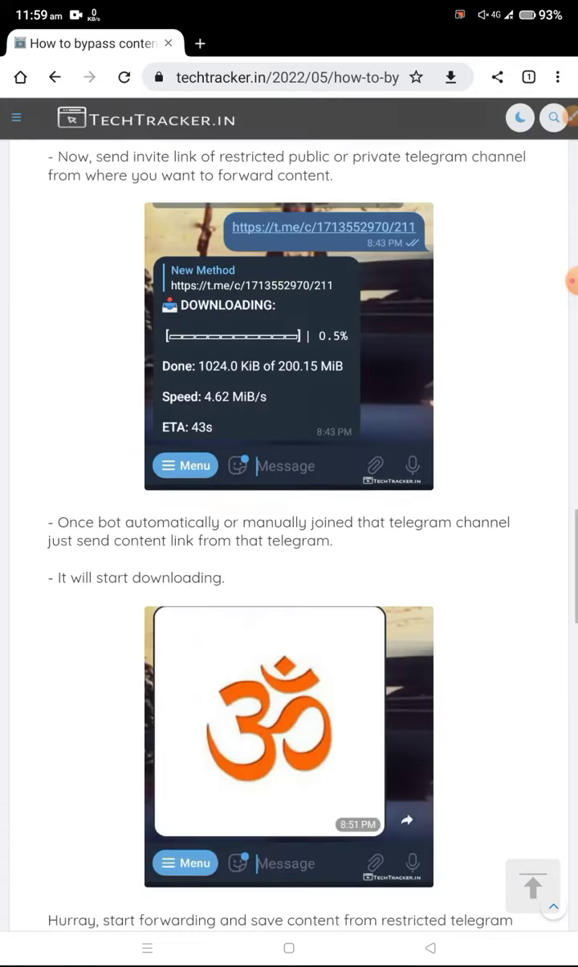
pyautogui.scroll(-3)
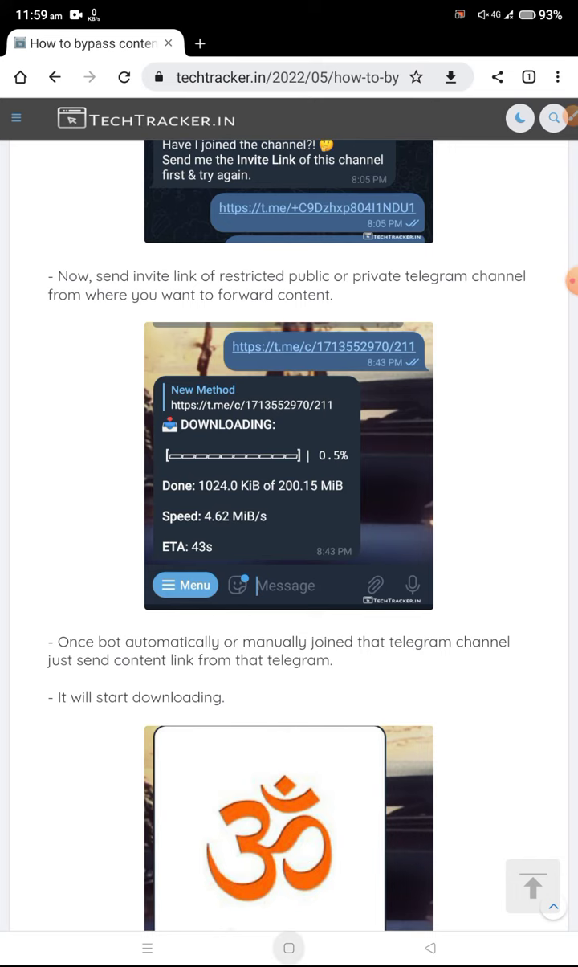
pyautogui.click(289, 947)
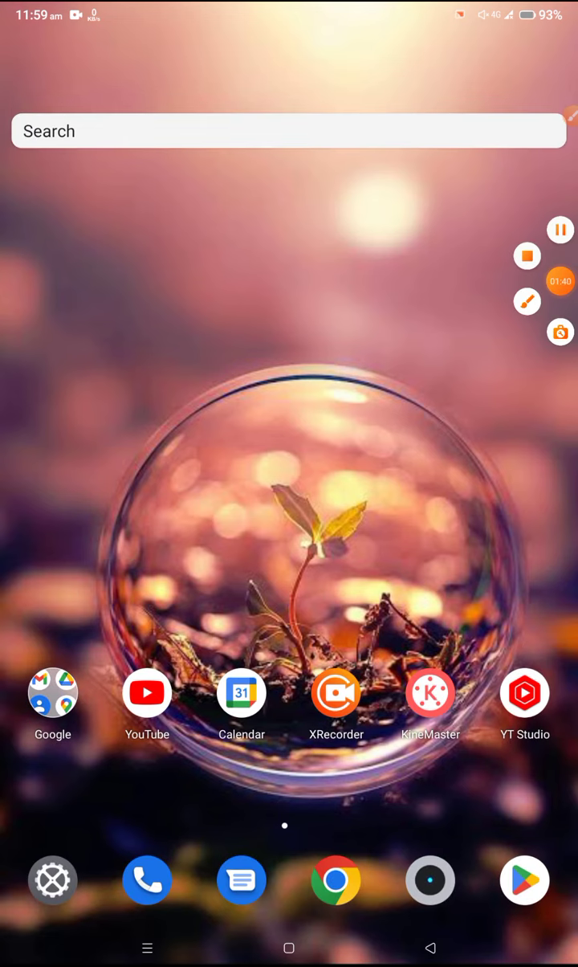